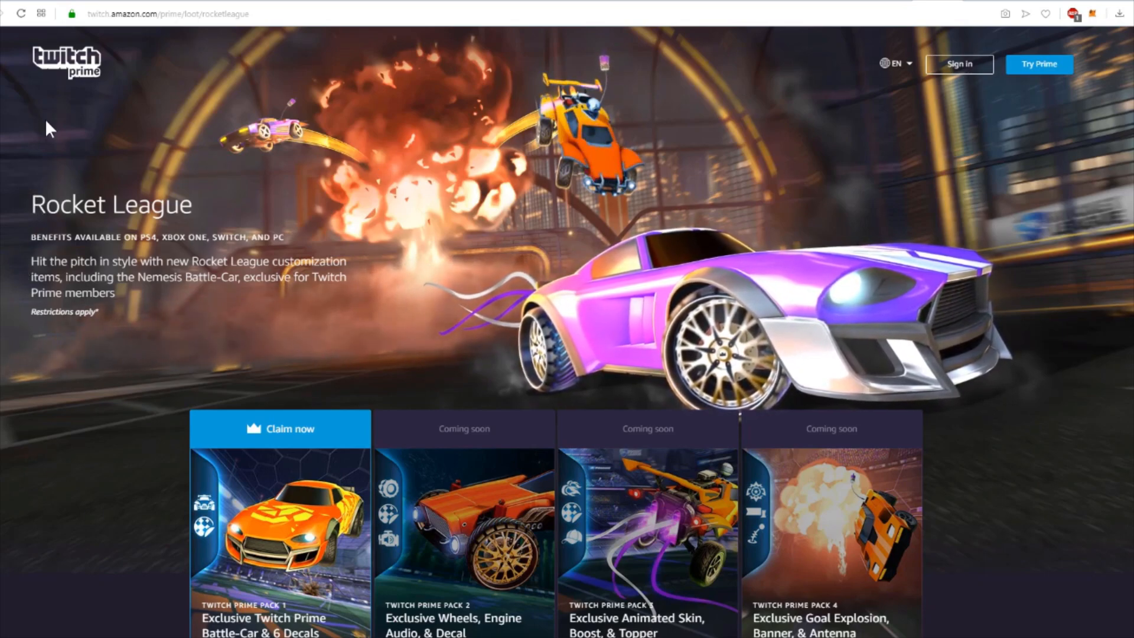
pyautogui.moveTo(251, 119)
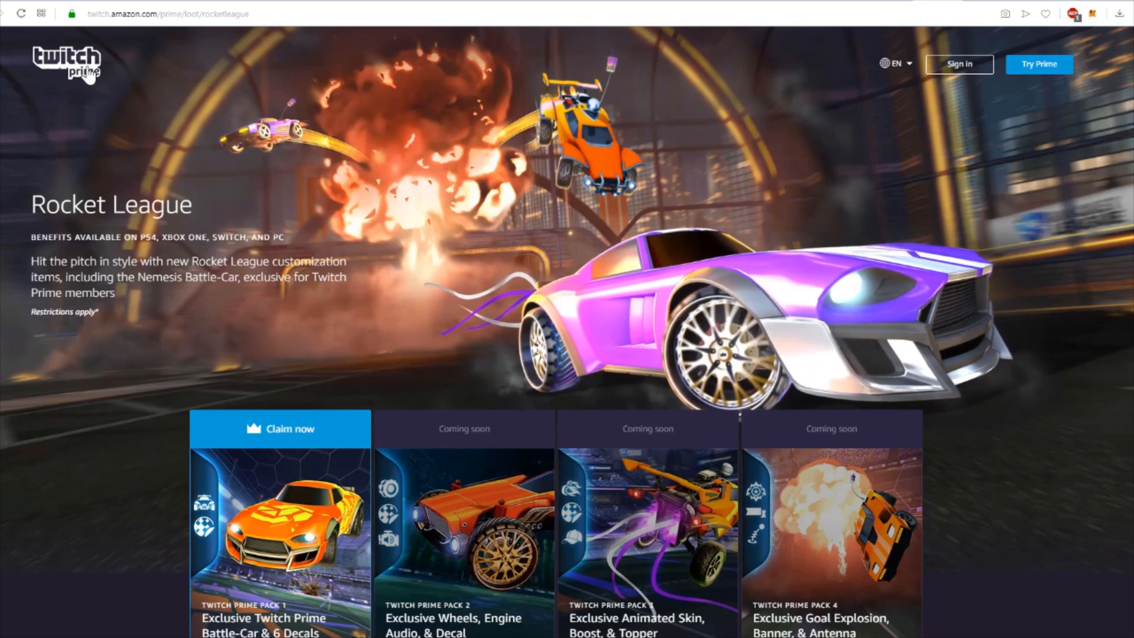
pyautogui.moveTo(948, 47)
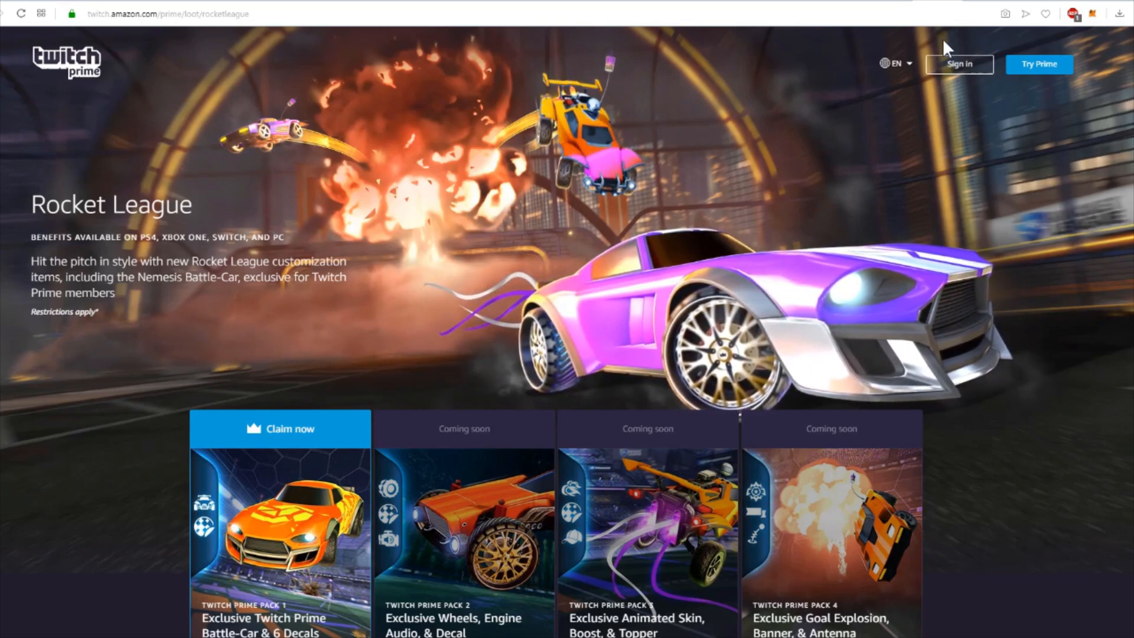
pyautogui.moveTo(929, 105)
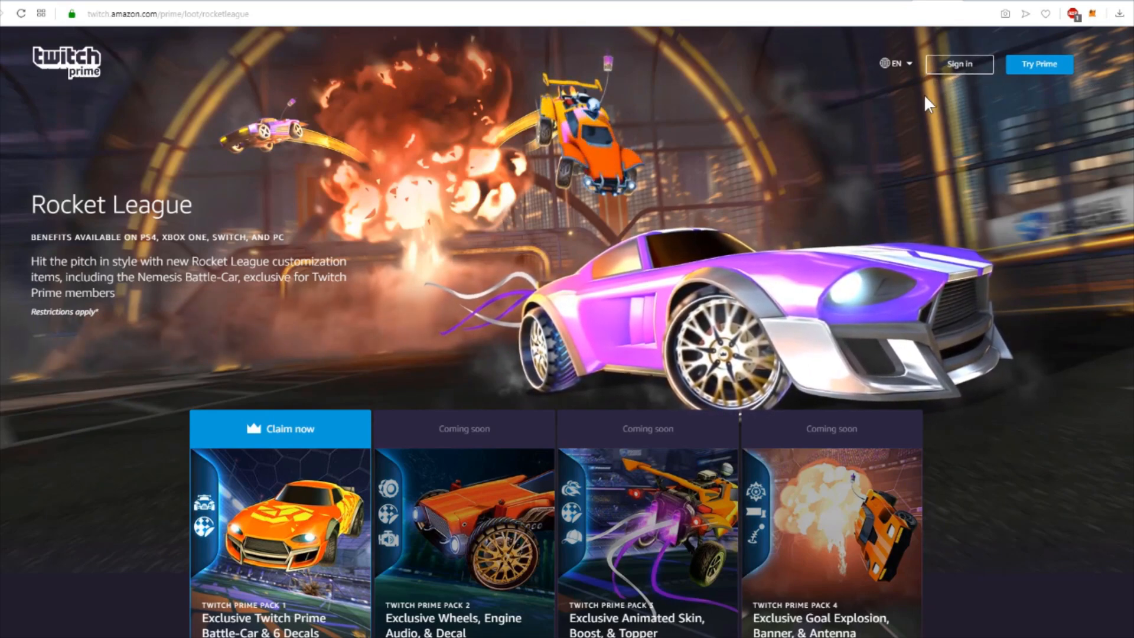
pyautogui.moveTo(422, 246)
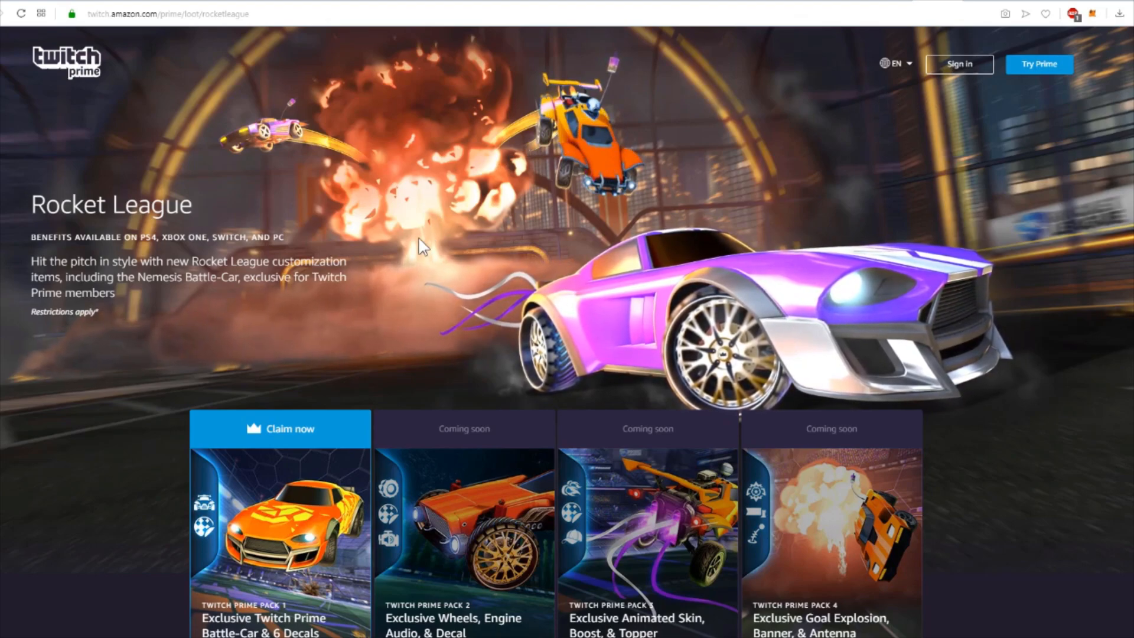
pyautogui.scroll(-3)
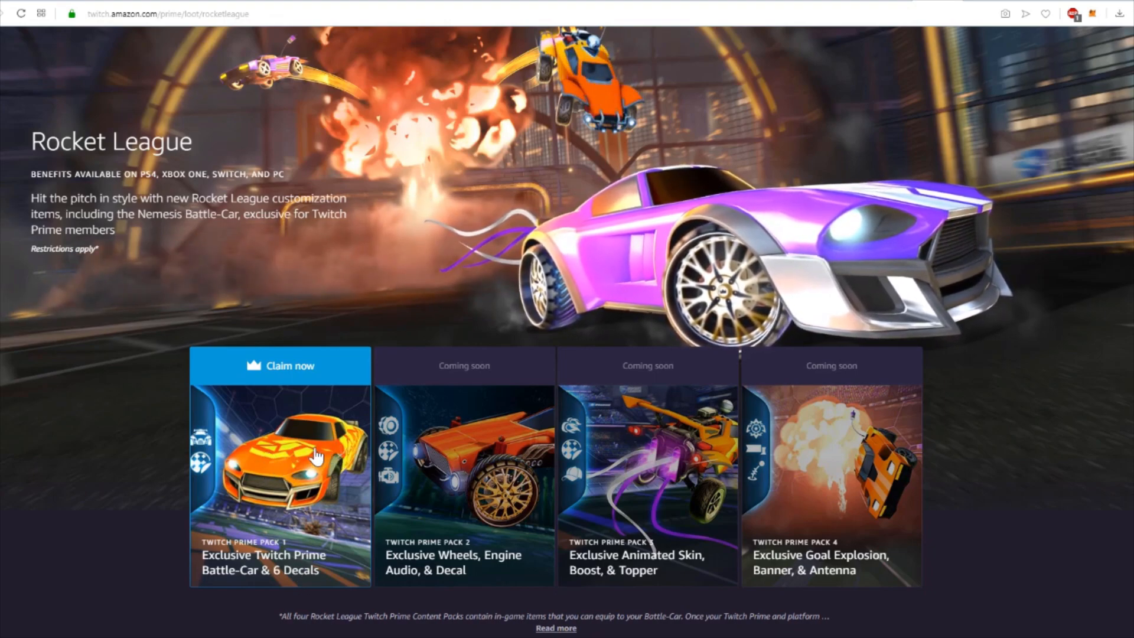
pyautogui.moveTo(271, 485)
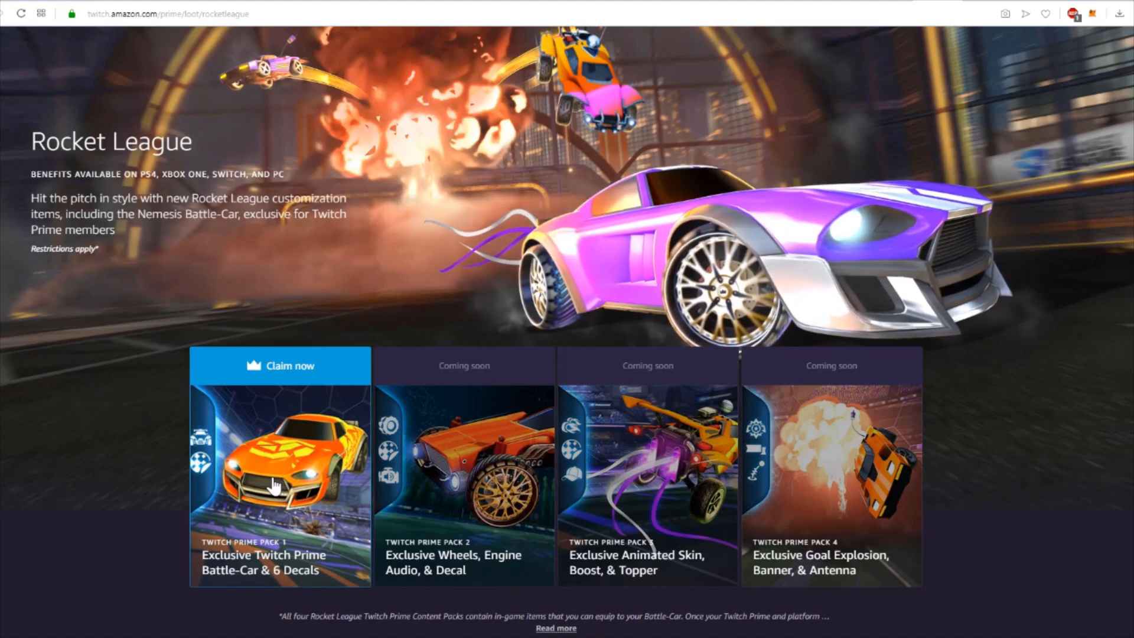
pyautogui.moveTo(471, 455)
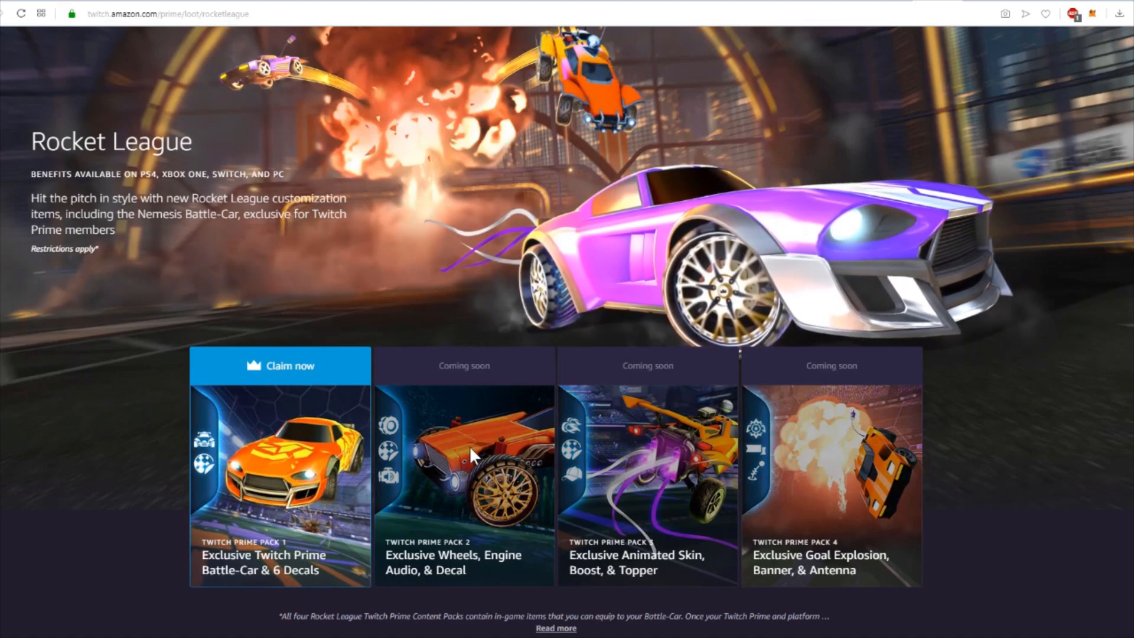
pyautogui.moveTo(469, 416)
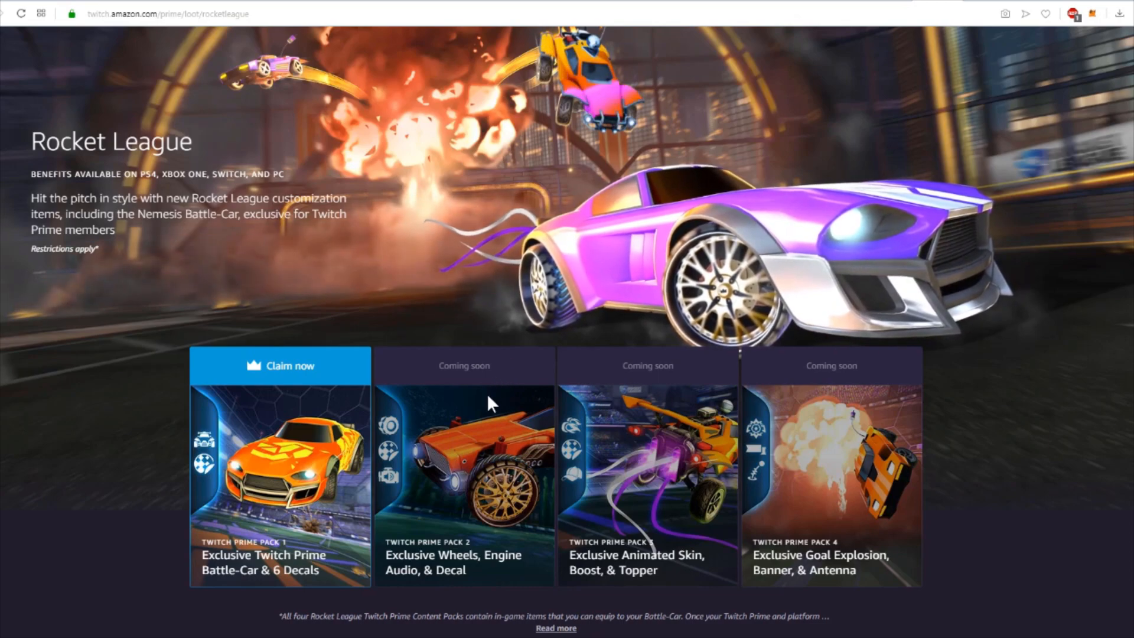
pyautogui.moveTo(499, 497)
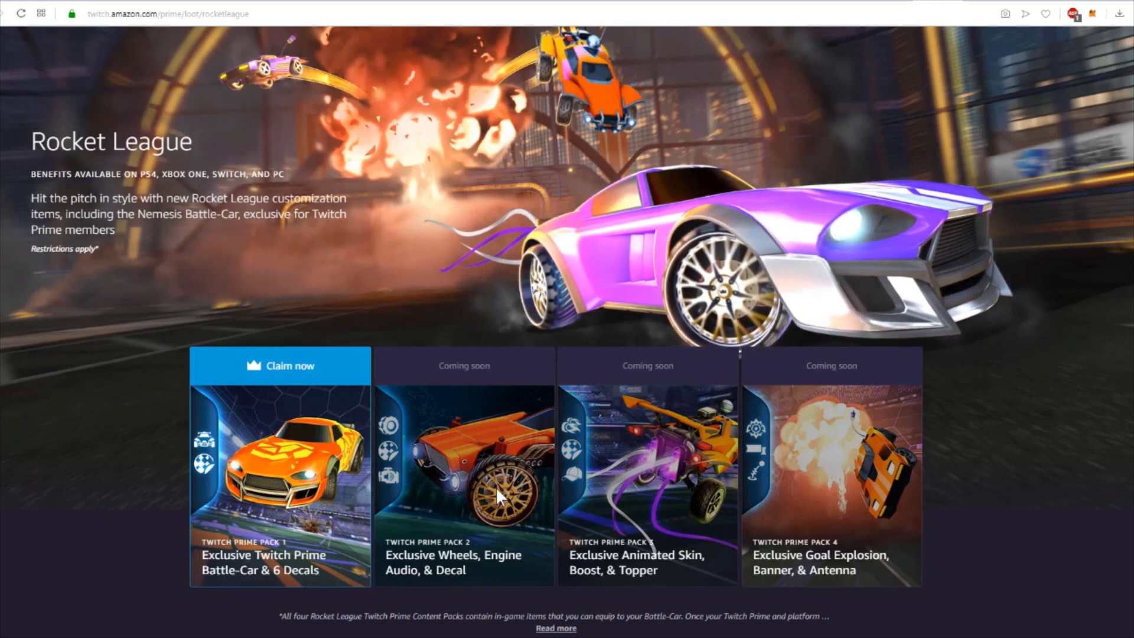
pyautogui.moveTo(628, 306)
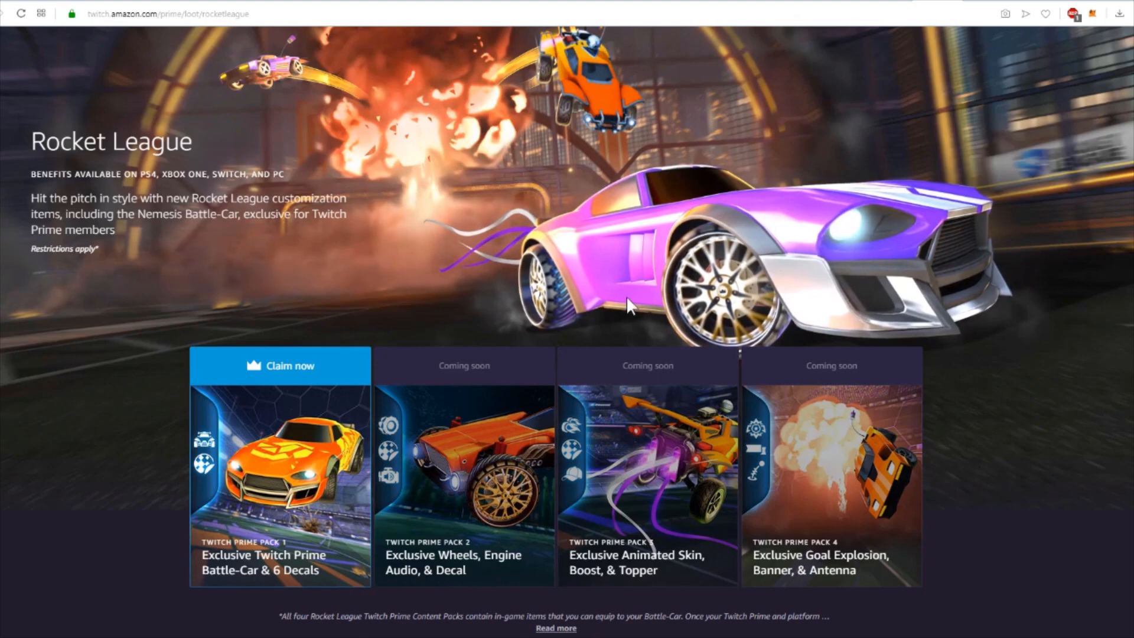
pyautogui.moveTo(518, 564)
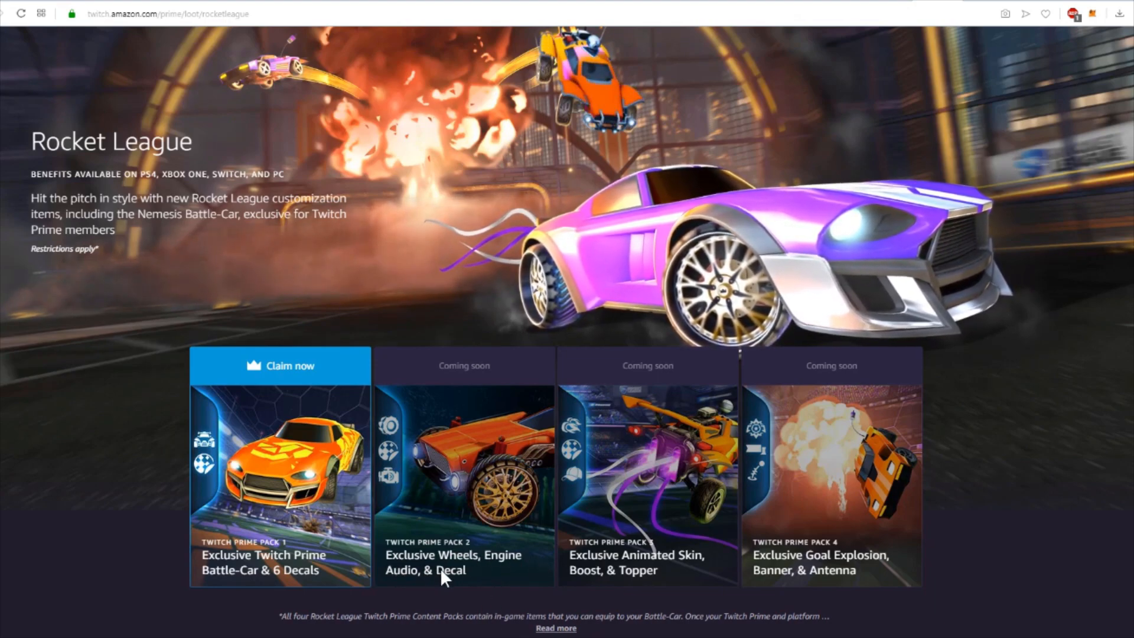
pyautogui.moveTo(639, 457)
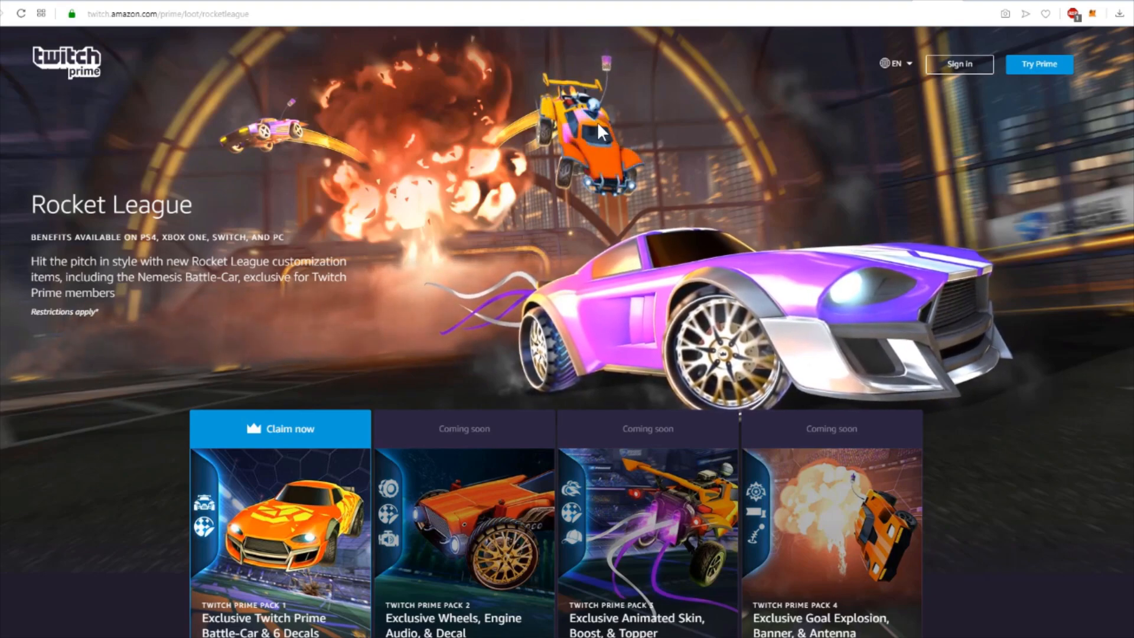
pyautogui.scroll(-3)
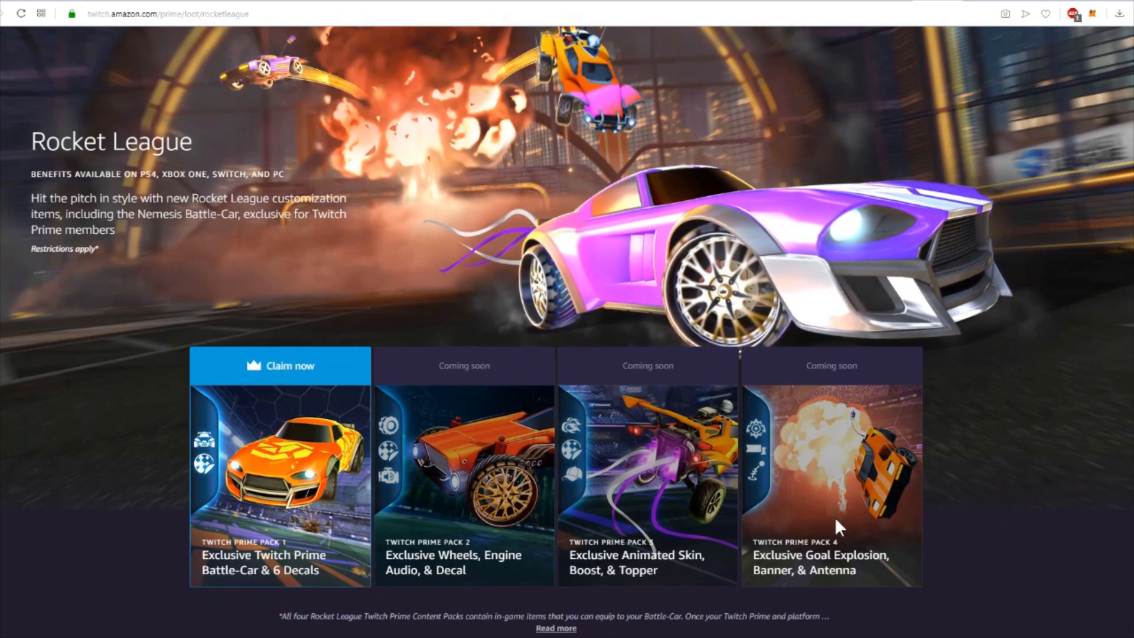
pyautogui.moveTo(802, 577)
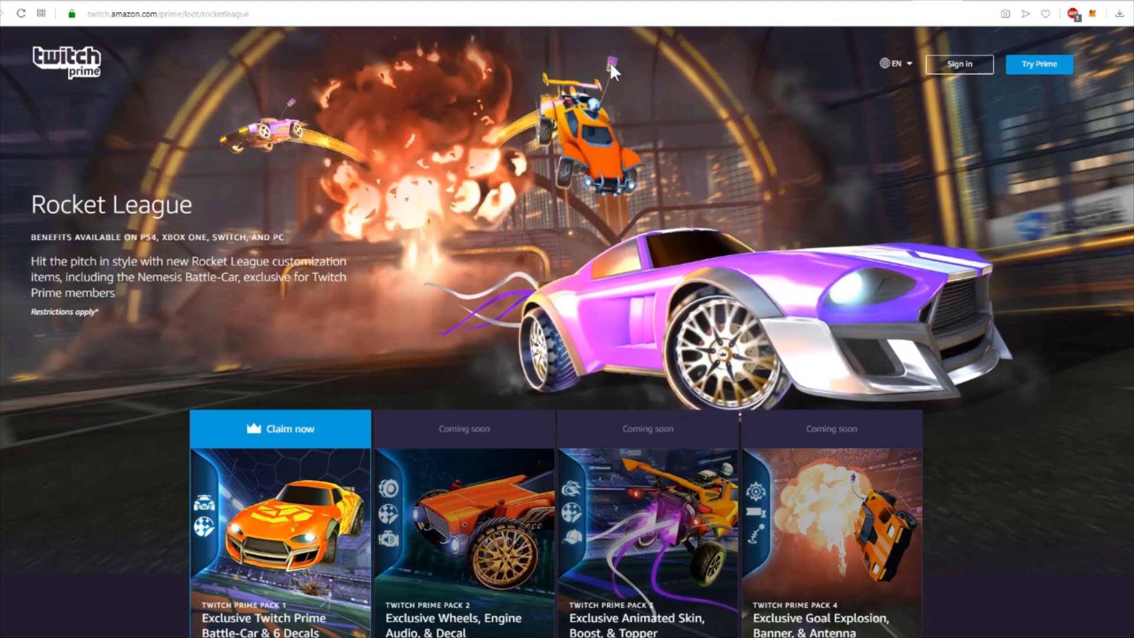
pyautogui.moveTo(462, 271)
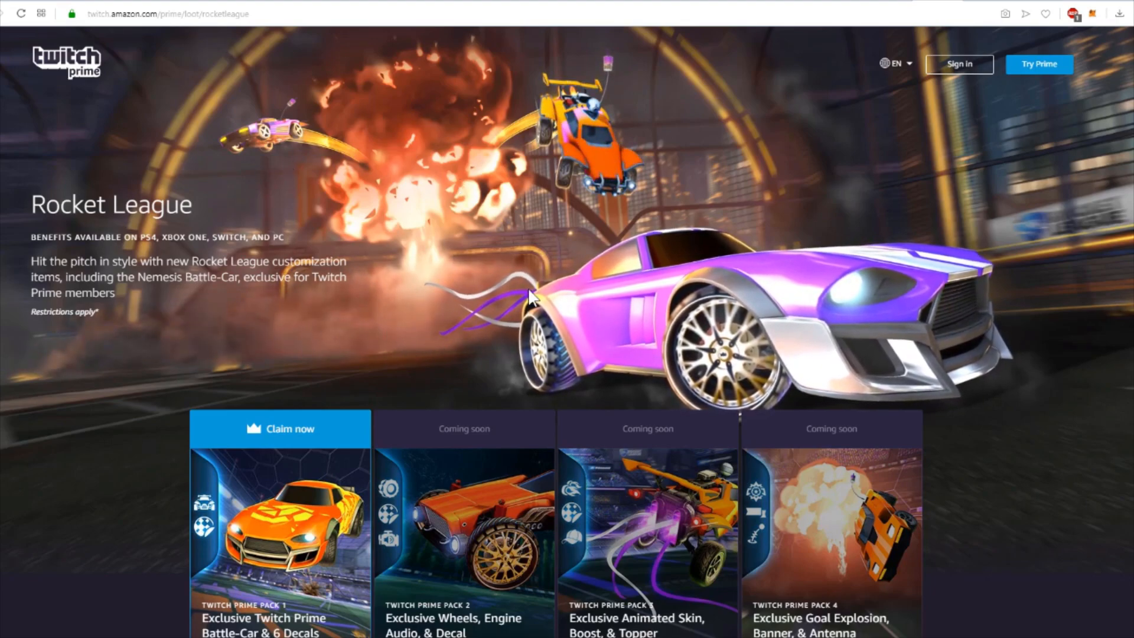
pyautogui.moveTo(957, 291)
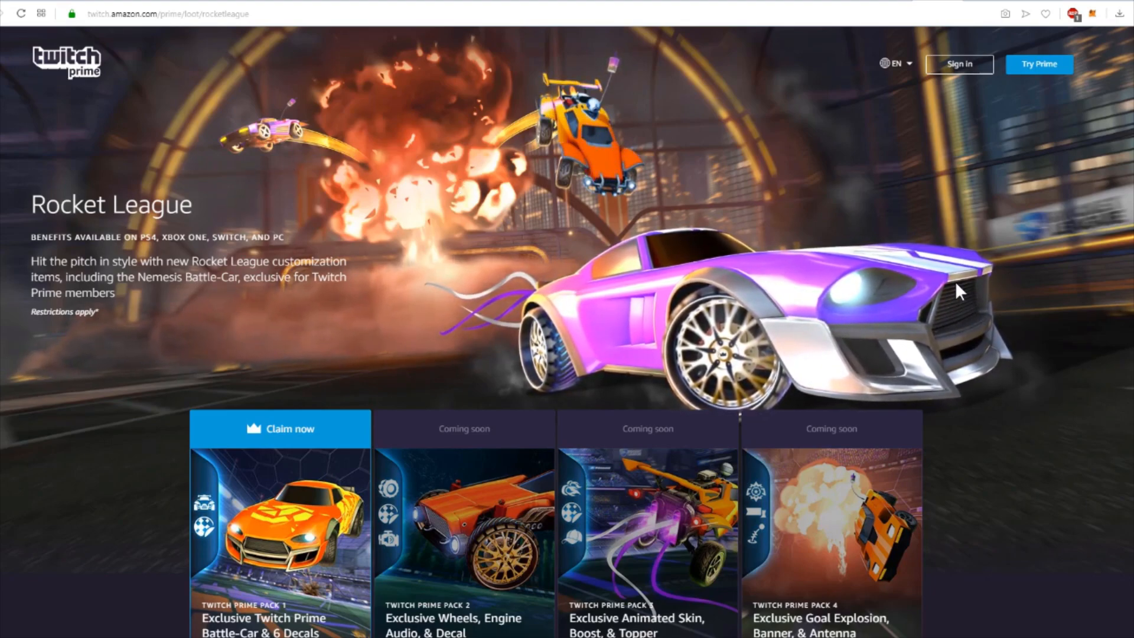
pyautogui.scroll(-3)
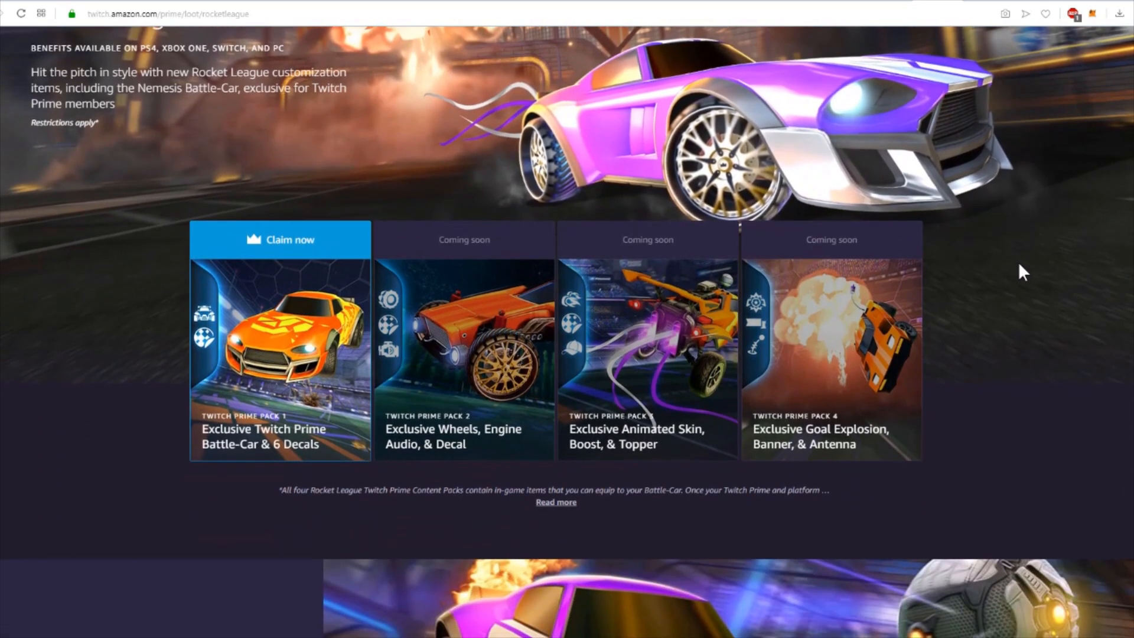
pyautogui.scroll(-3)
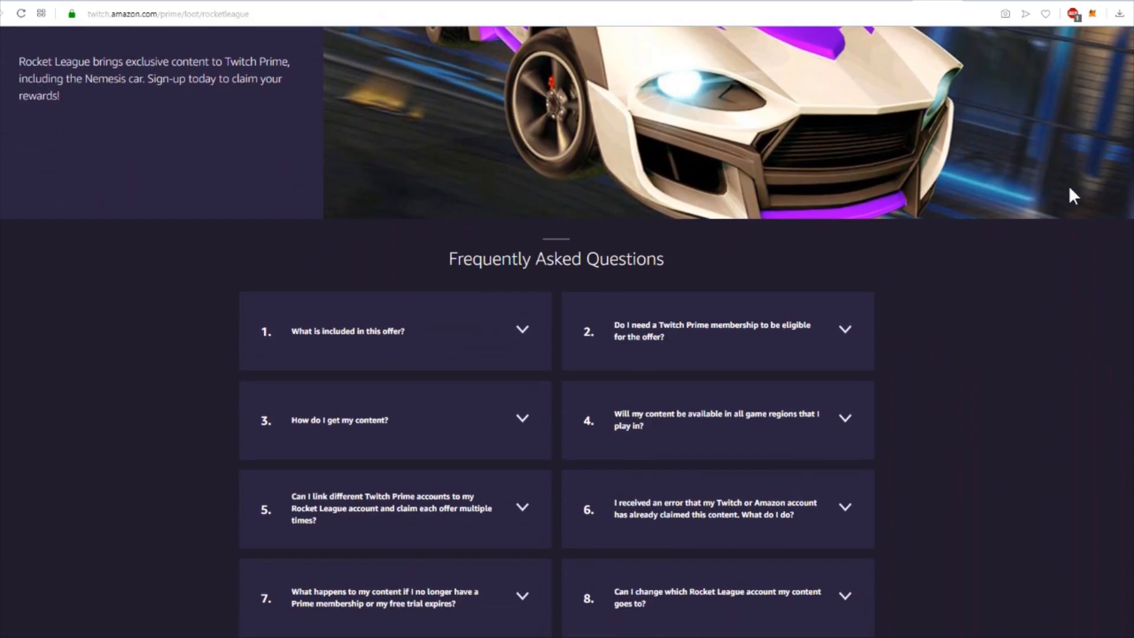
pyautogui.moveTo(438, 271)
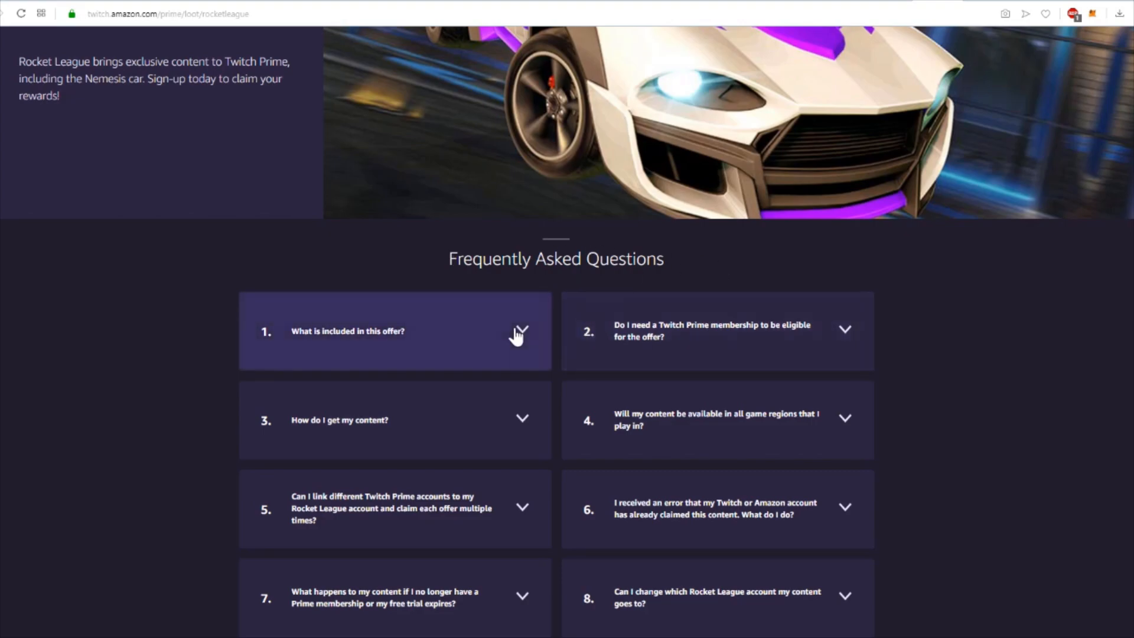
pyautogui.scroll(-3)
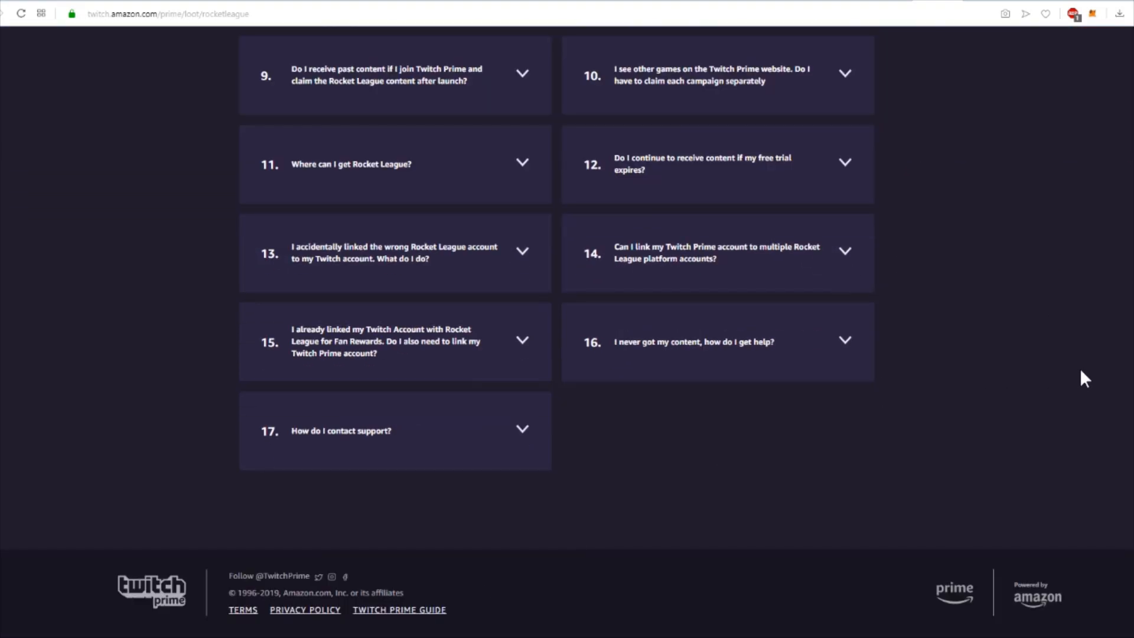
pyautogui.moveTo(1053, 360)
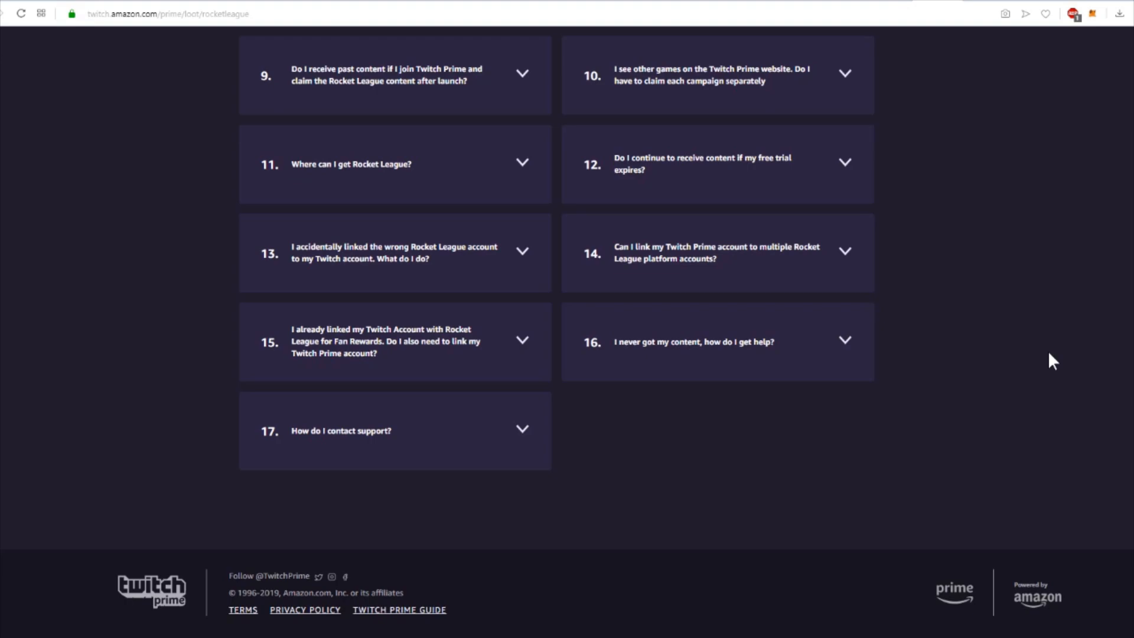